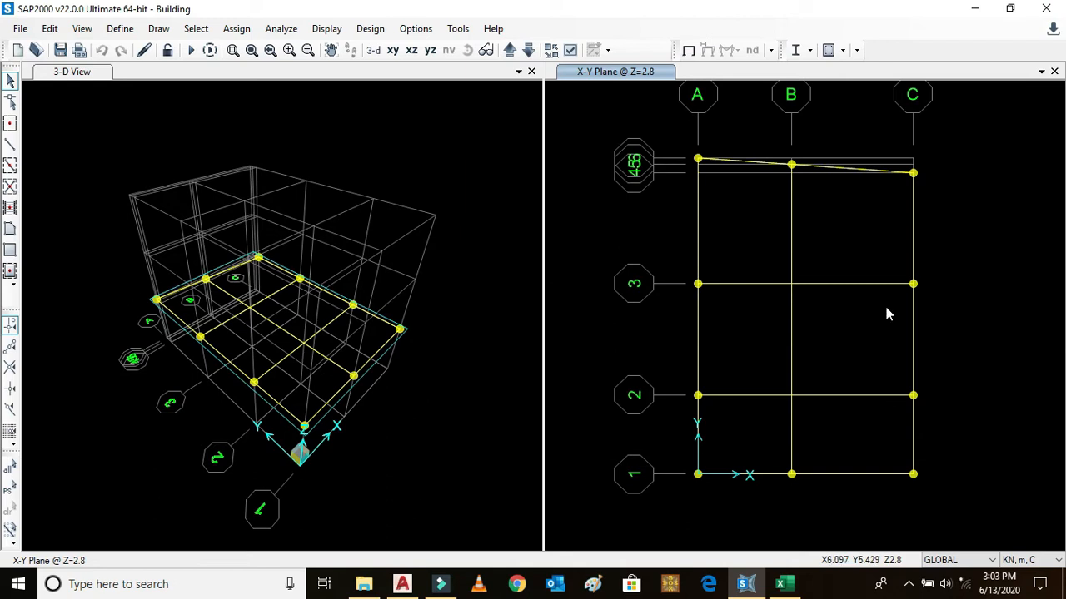
mouse_move(1007, 348)
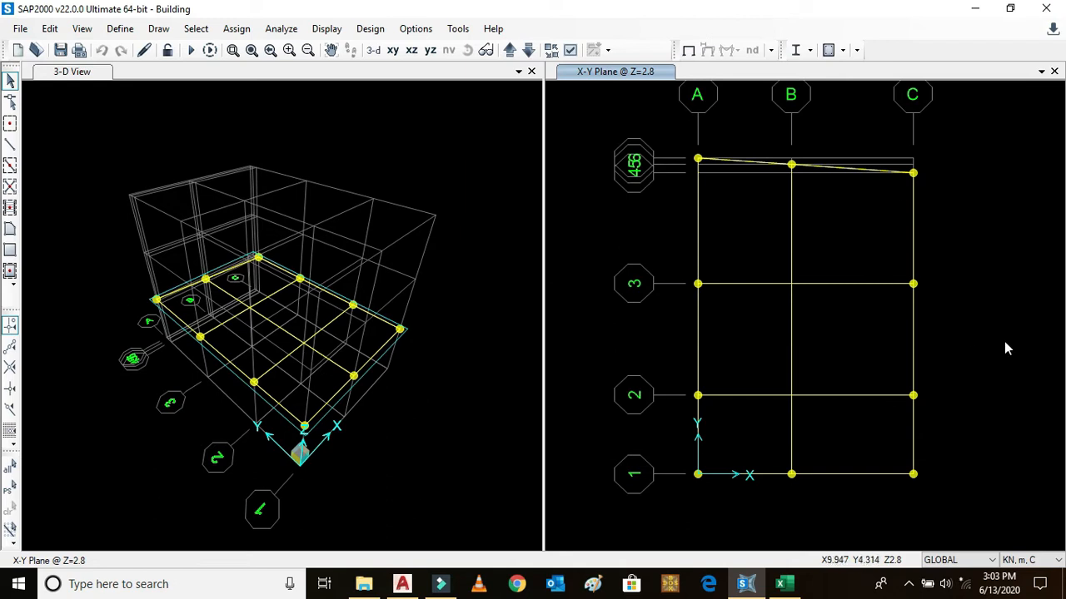
mouse_move(839, 236)
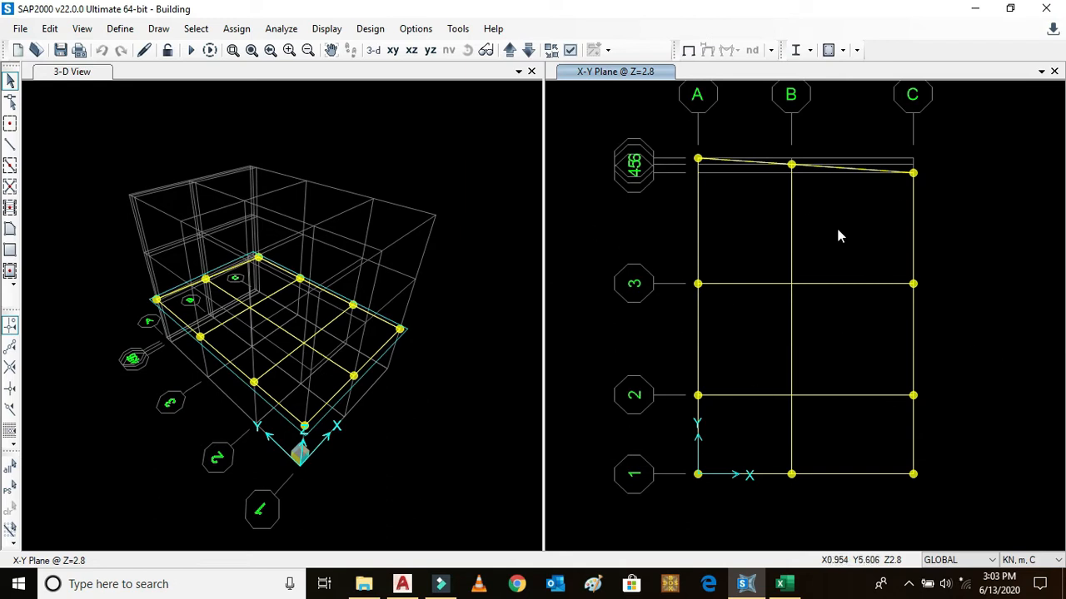
mouse_move(619, 105)
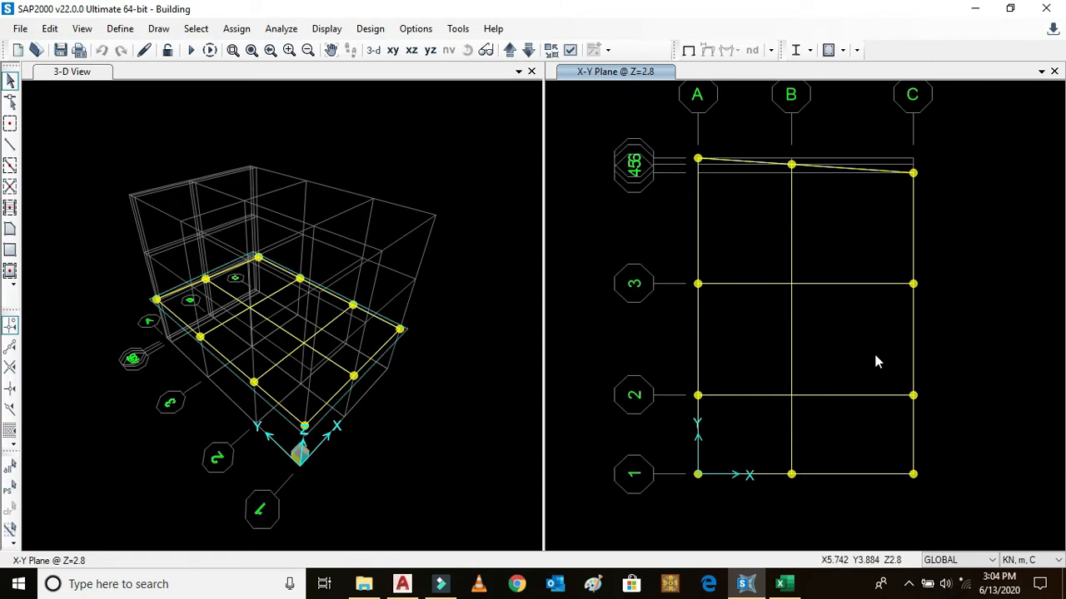
mouse_move(699, 205)
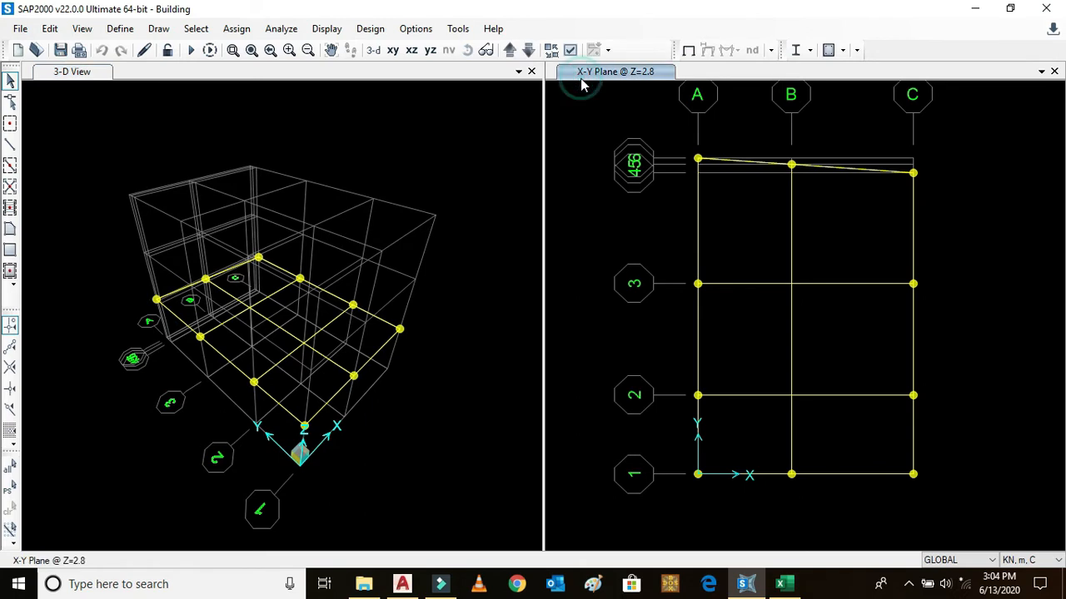
Activate the right-hand plan view and switch it to the X-Z elevation at Y=0.
click(430, 50)
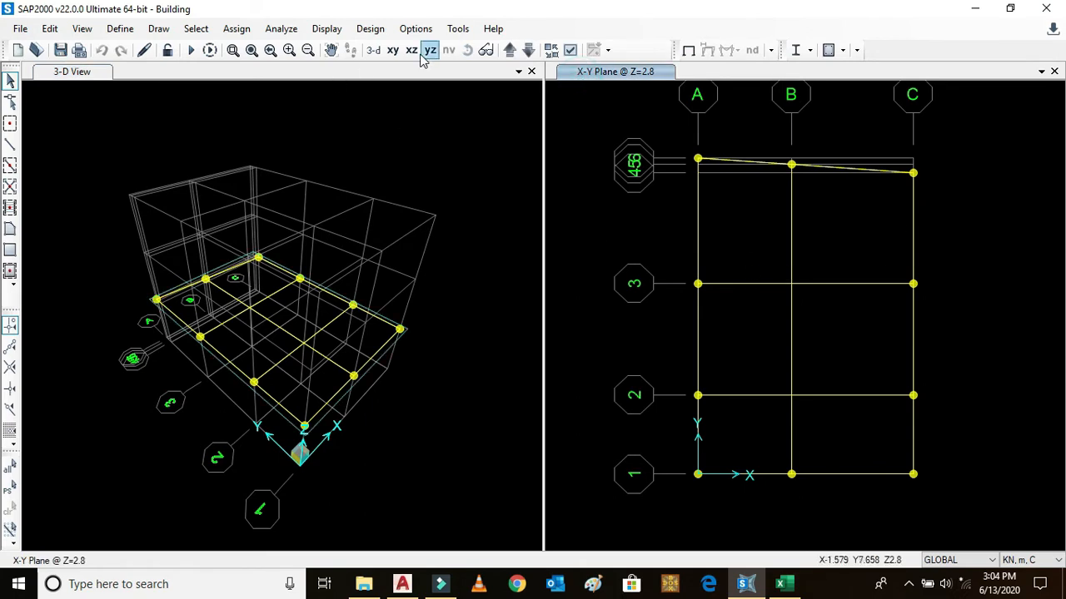
click(410, 50)
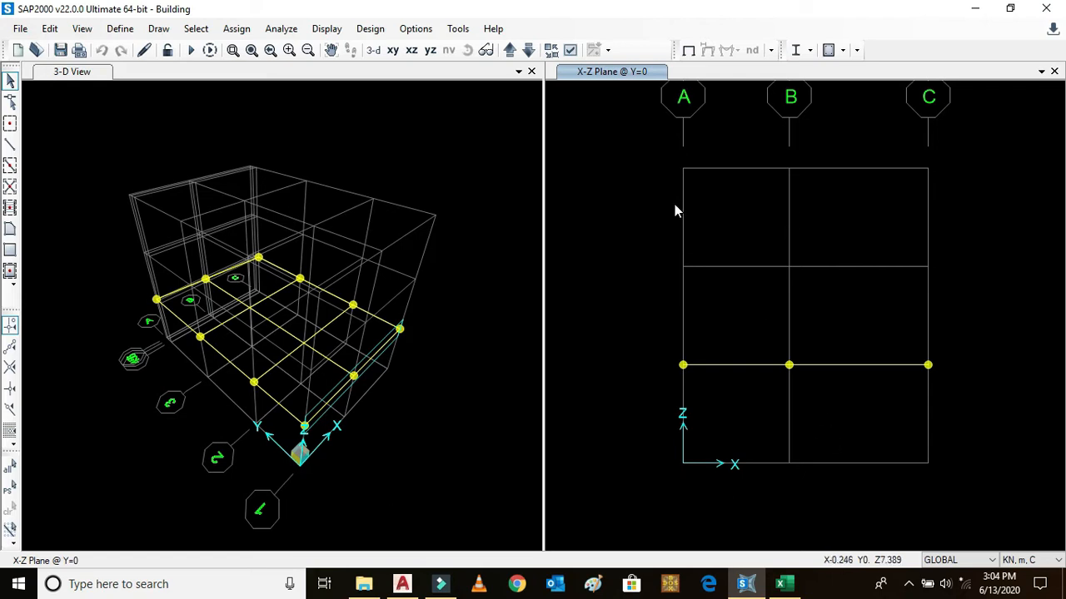
mouse_move(315, 461)
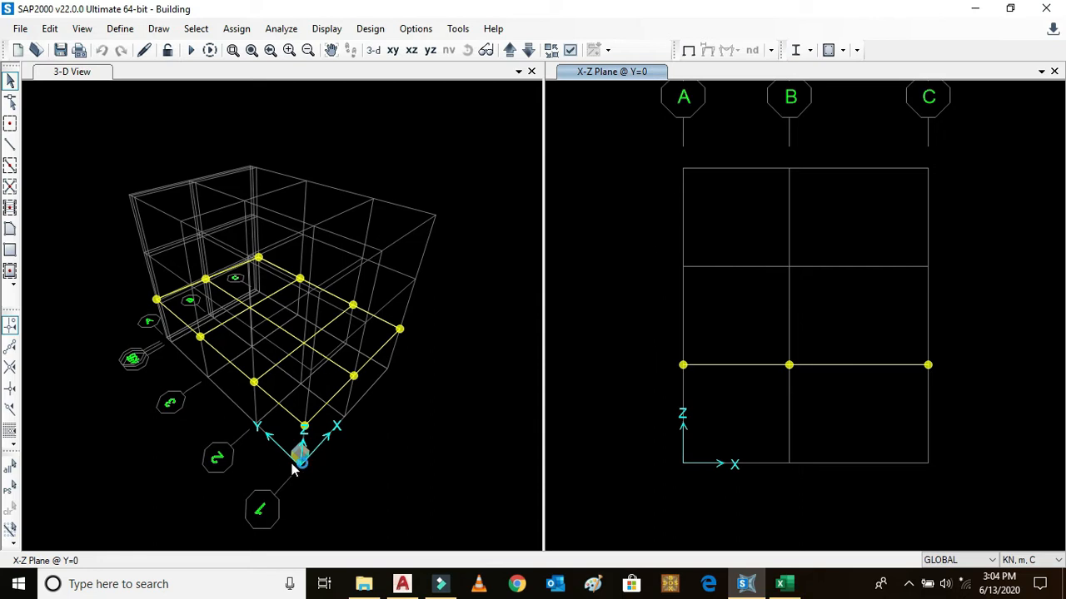
mouse_move(362, 462)
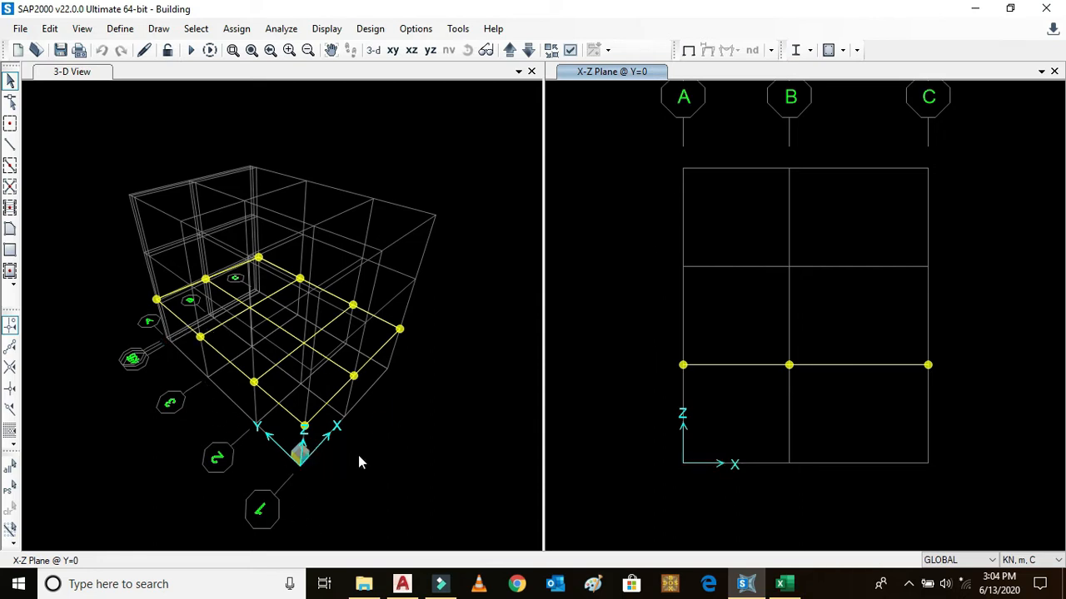
mouse_move(300, 462)
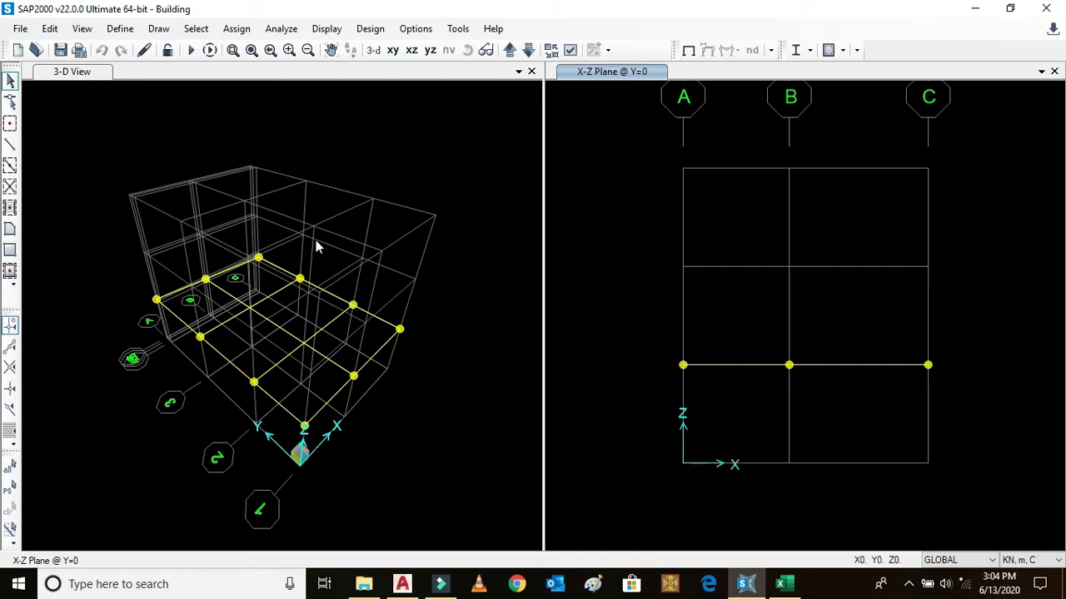
mouse_move(325, 454)
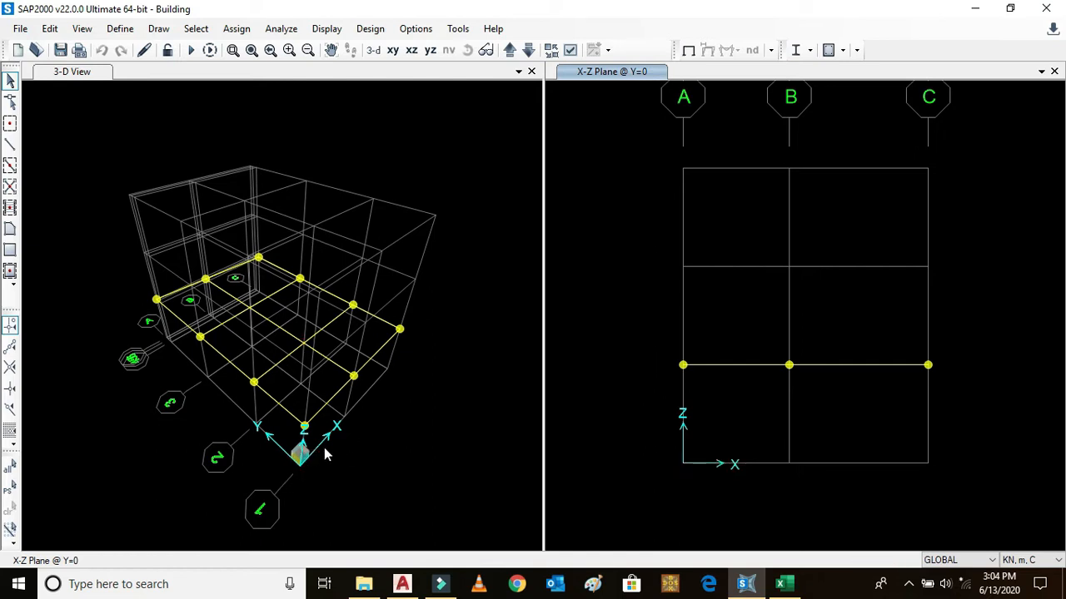
mouse_move(408, 281)
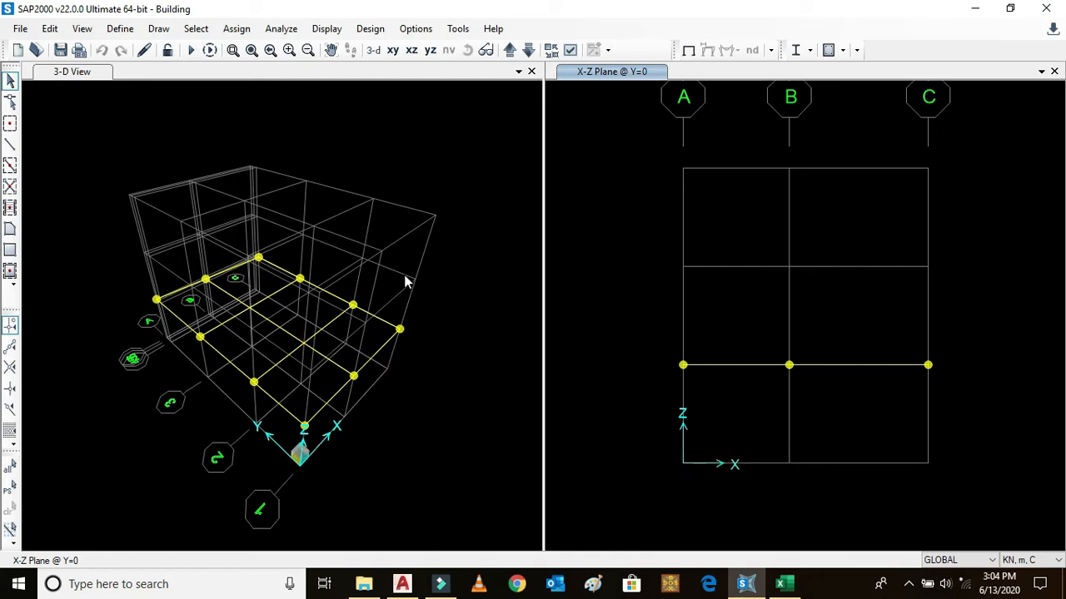
mouse_move(327, 427)
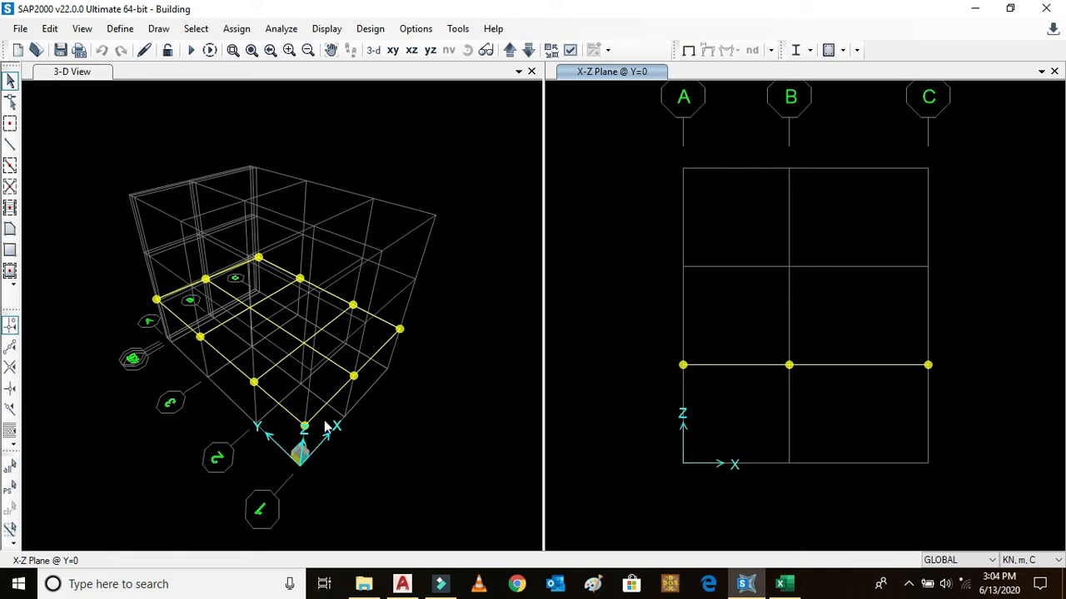
mouse_move(200, 372)
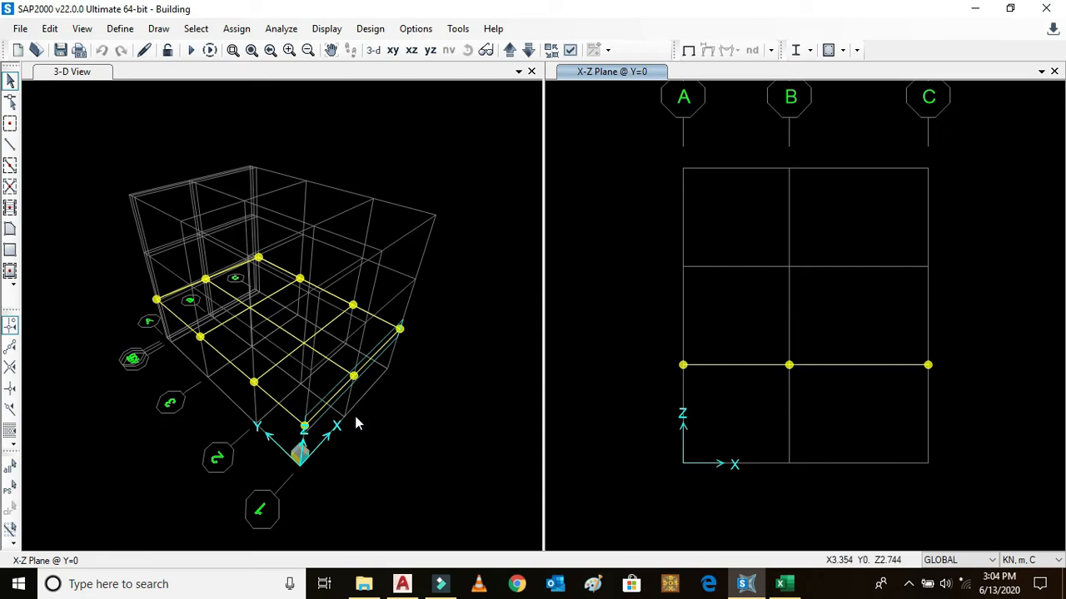
mouse_move(867, 405)
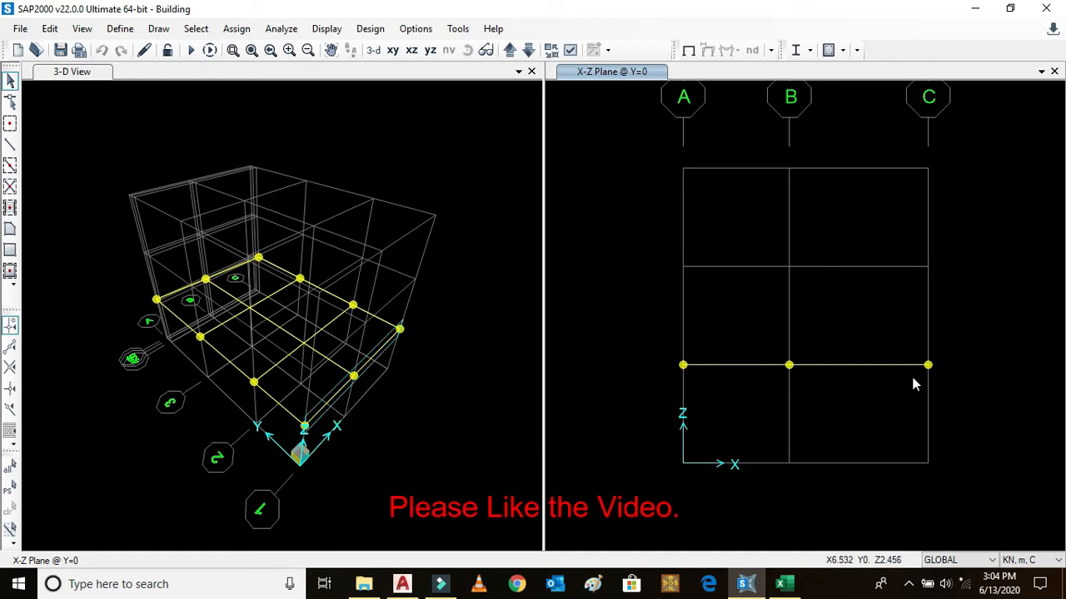
mouse_move(916, 385)
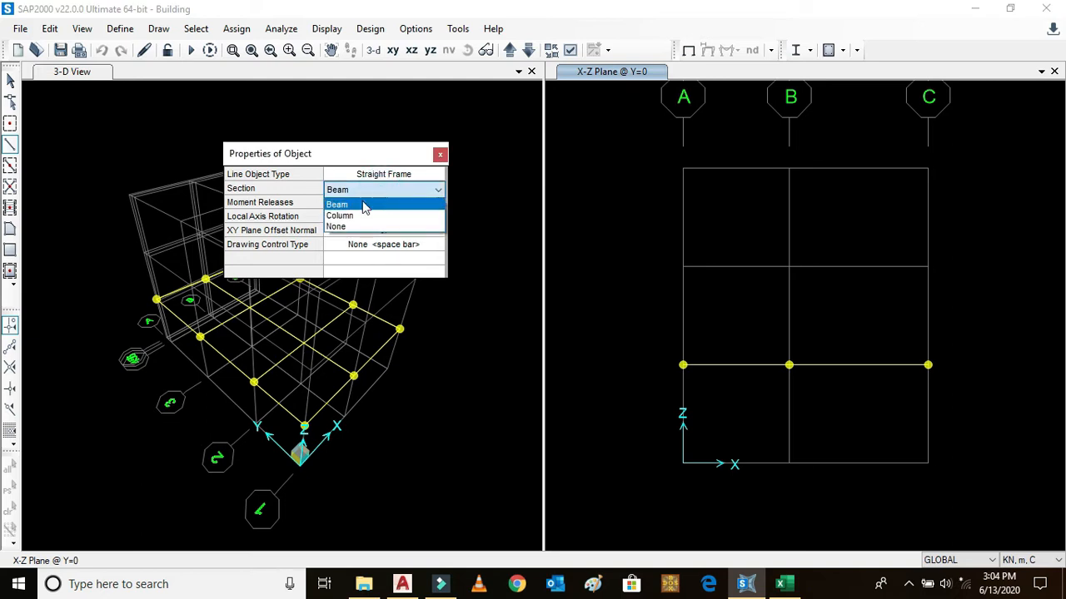
Choose the Column section for new frames and start a column at a base grid point on line 1.
click(340, 216)
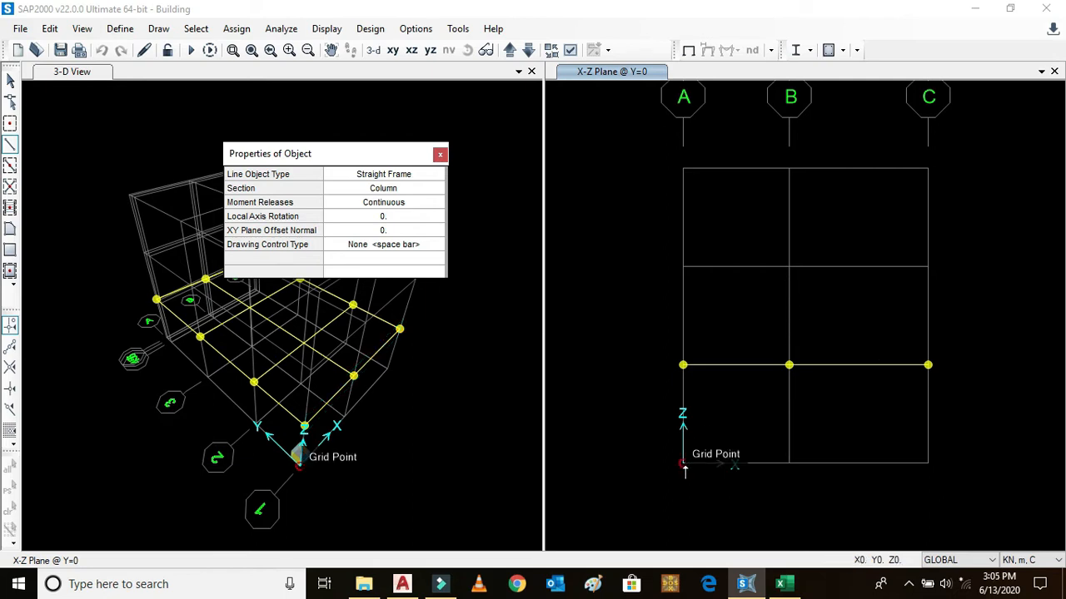
click(683, 364)
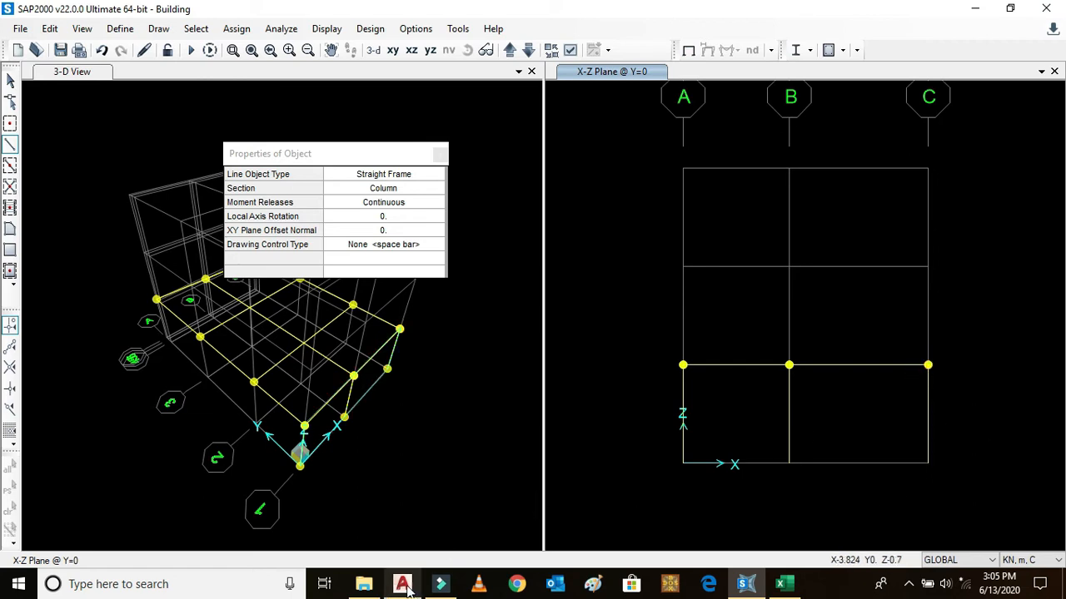
click(402, 583)
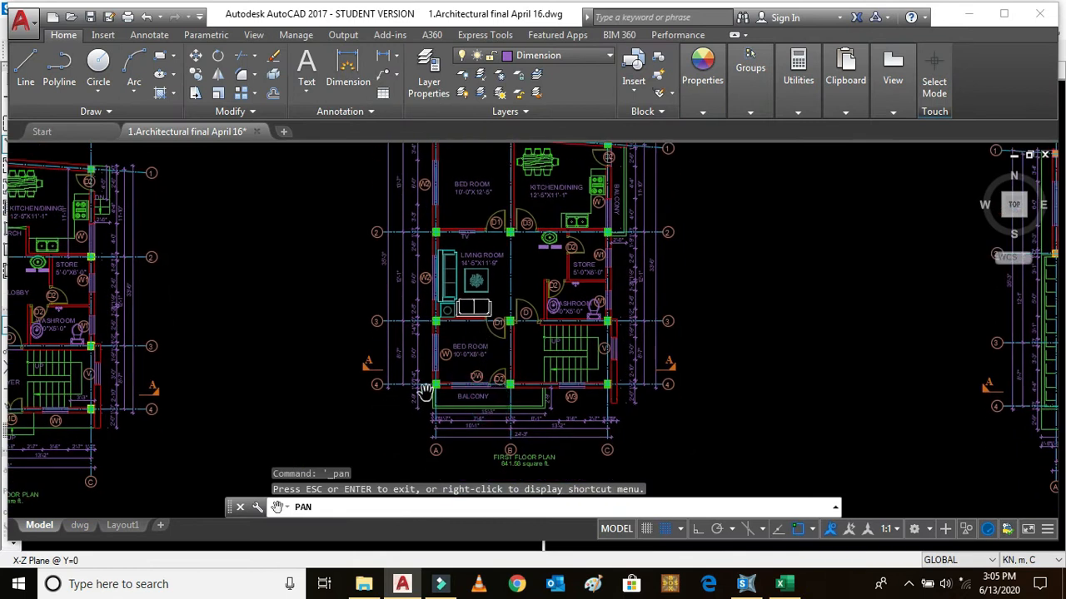
drag(424, 392, 553, 391)
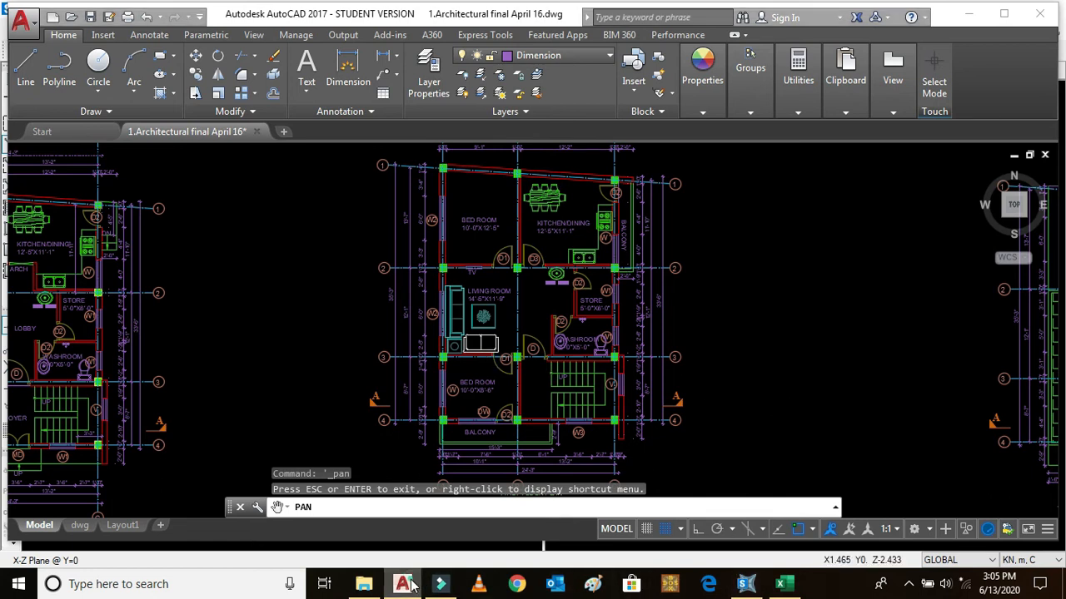
click(745, 583)
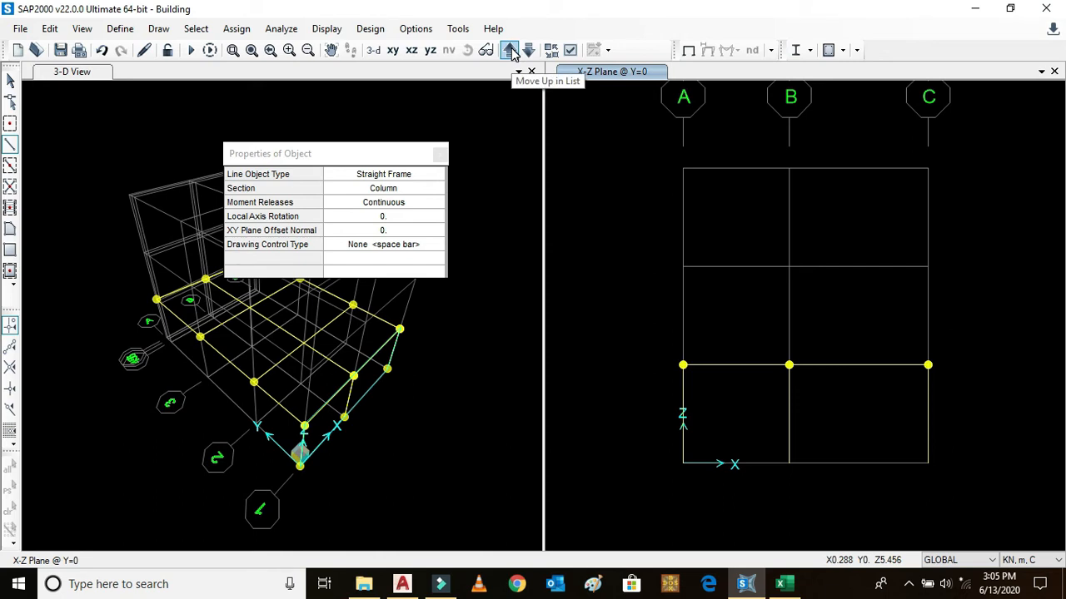
Step the elevation to the next grid line for more columns, then bring up the architectural floor plan.
click(509, 50)
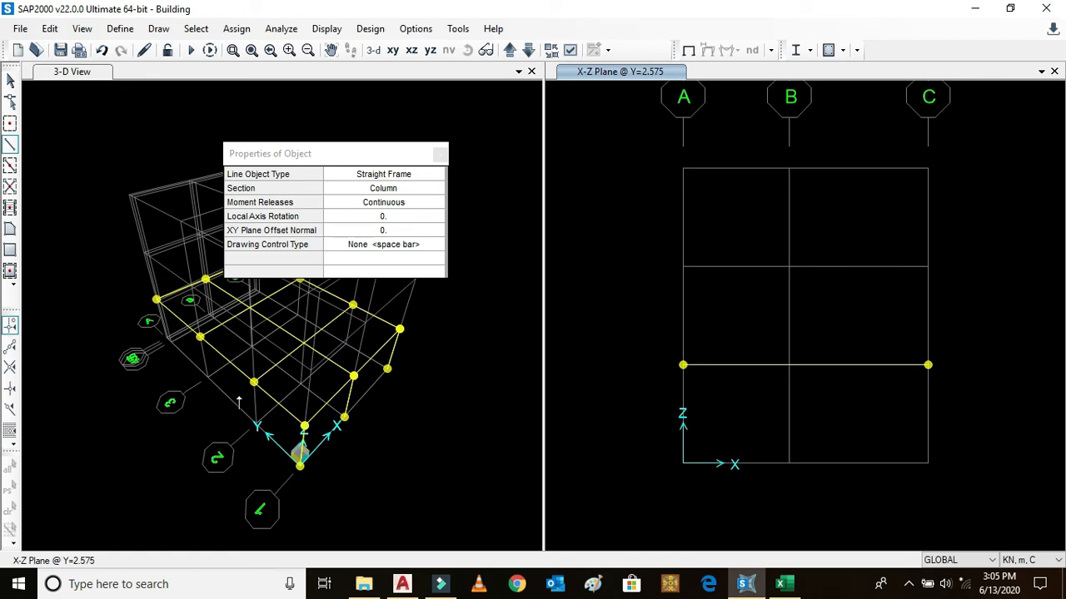
mouse_move(252, 384)
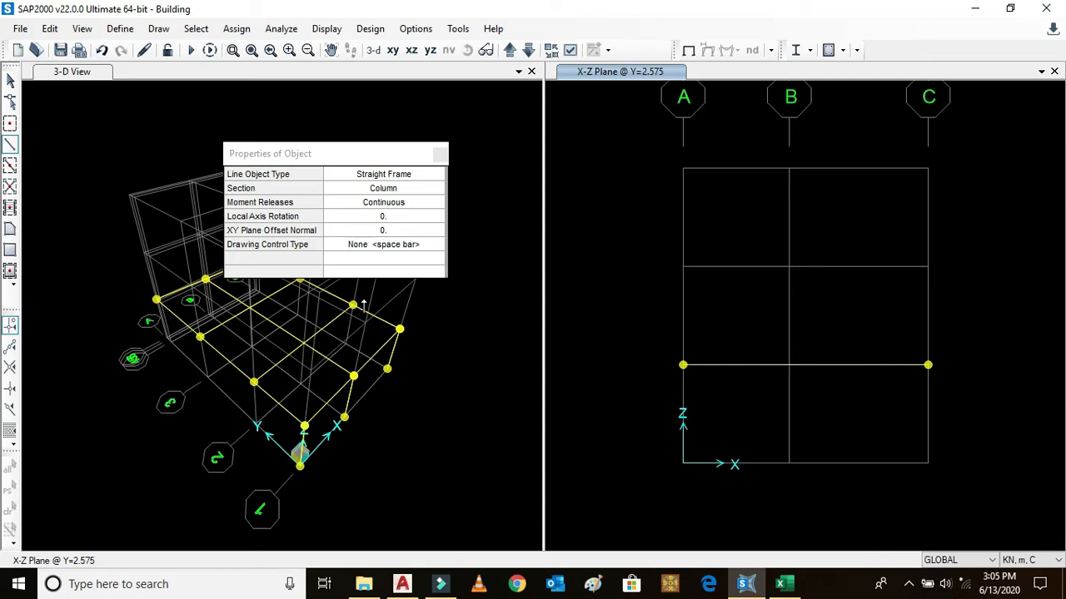
mouse_move(927, 365)
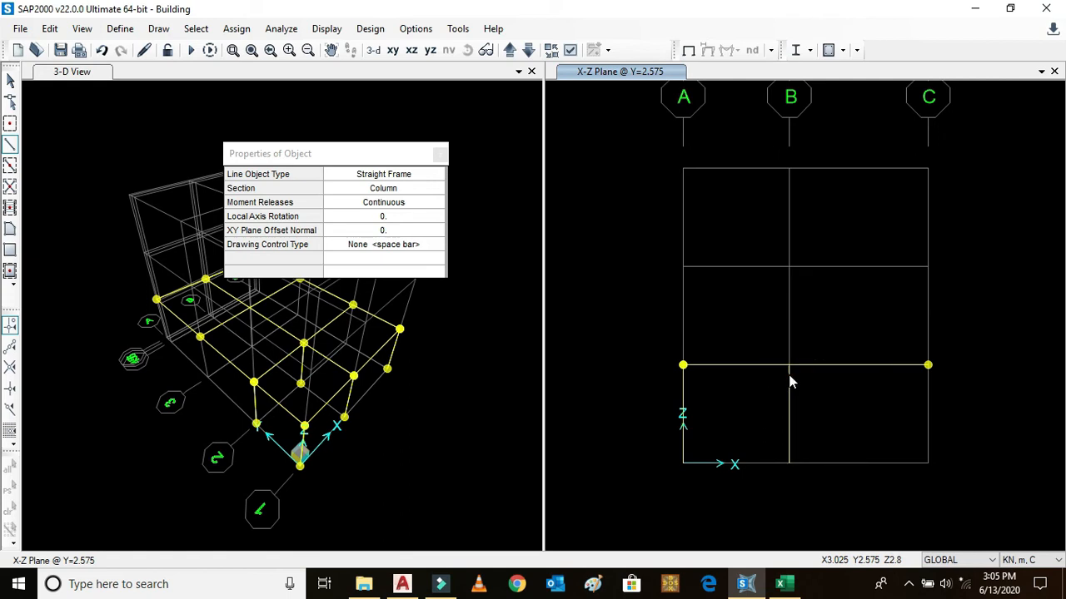
mouse_move(928, 368)
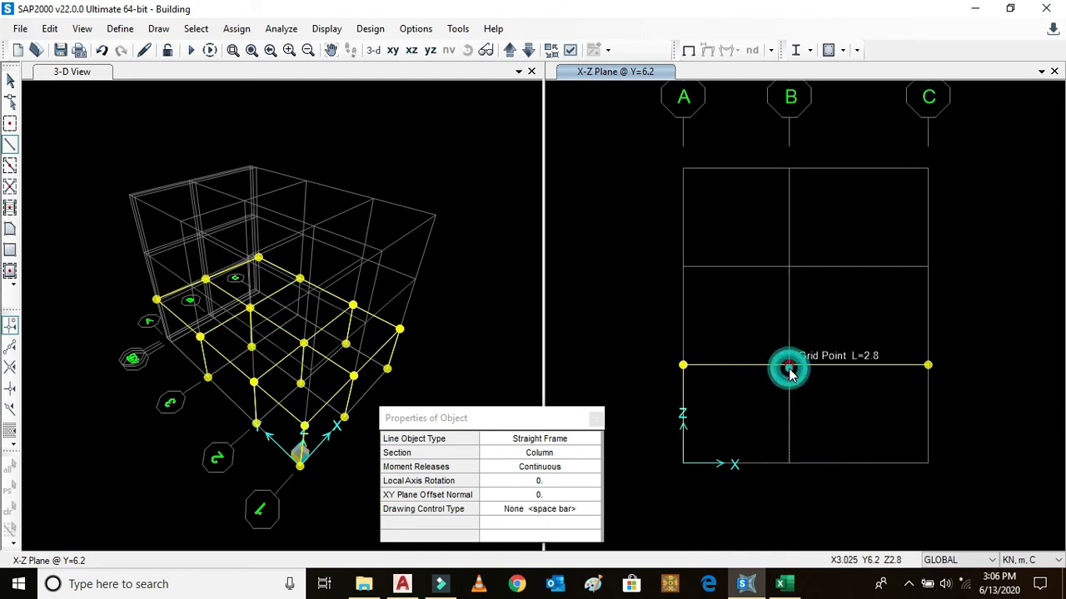
mouse_move(931, 461)
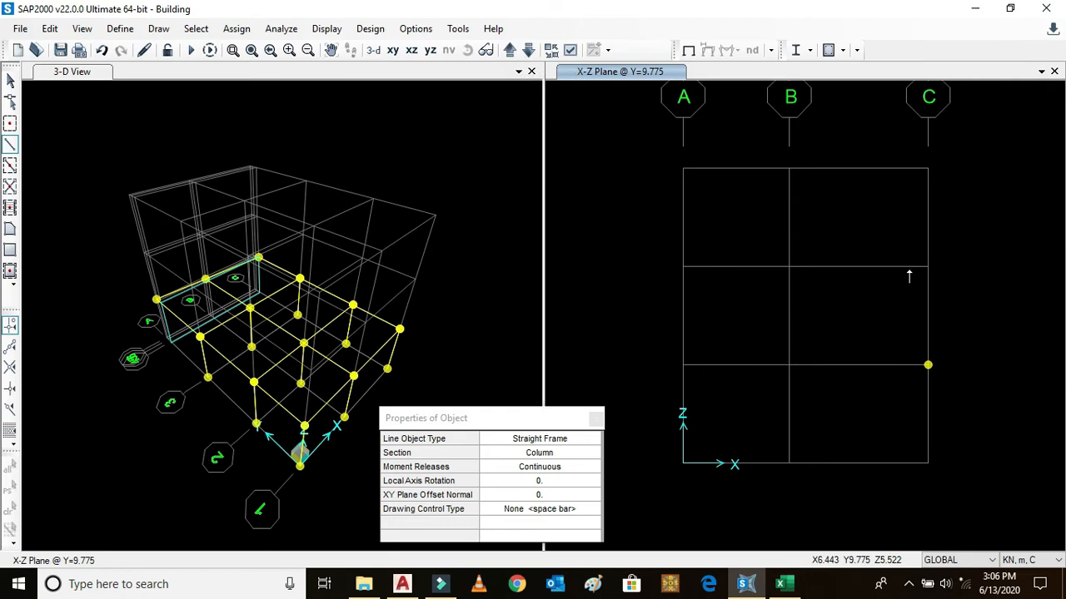
mouse_move(1016, 389)
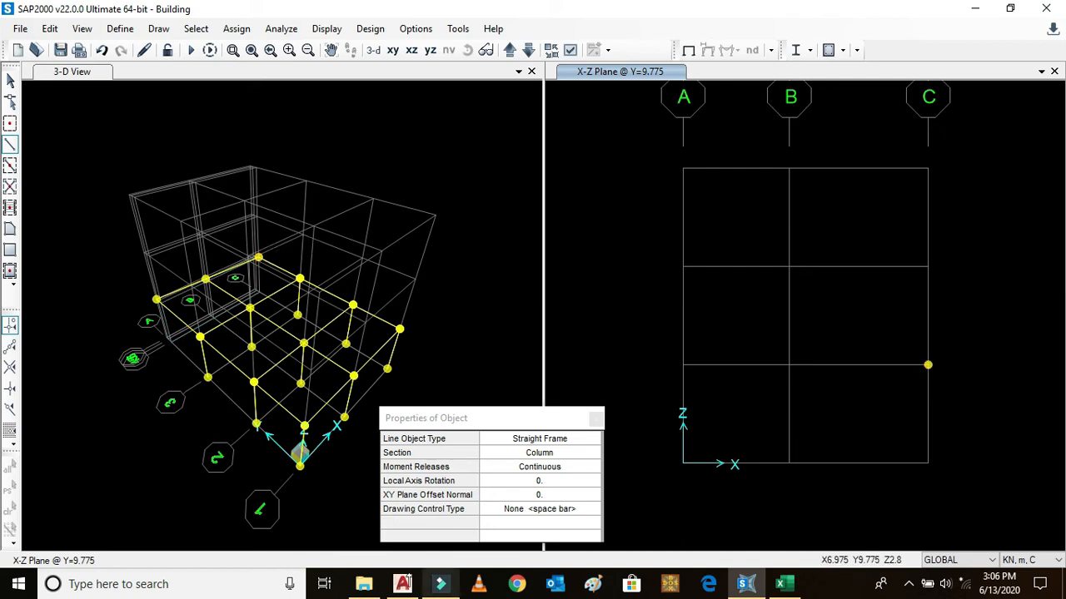
click(402, 584)
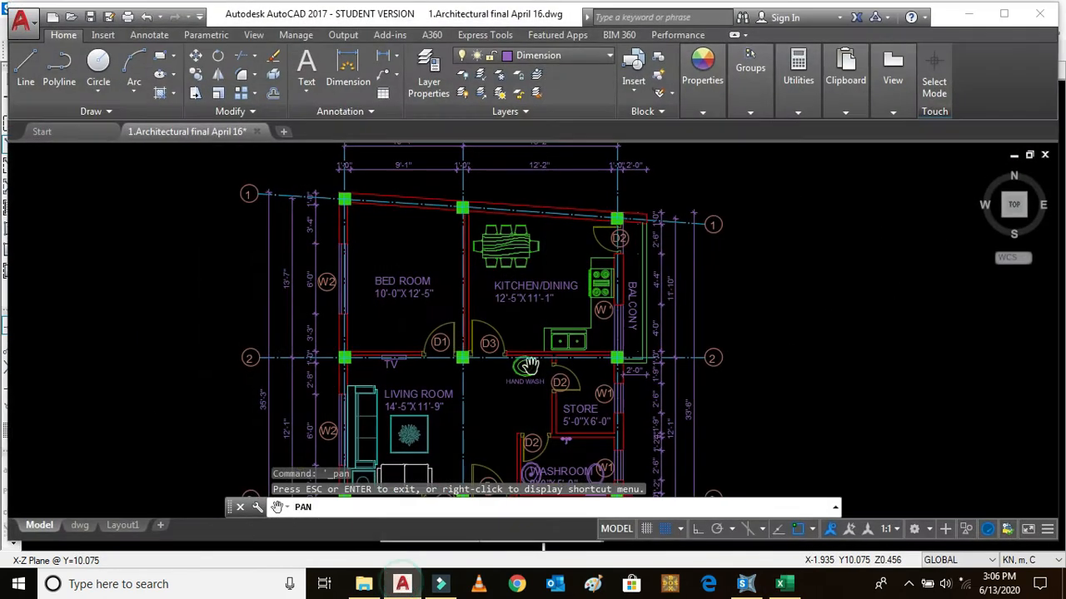
drag(525, 366, 491, 241)
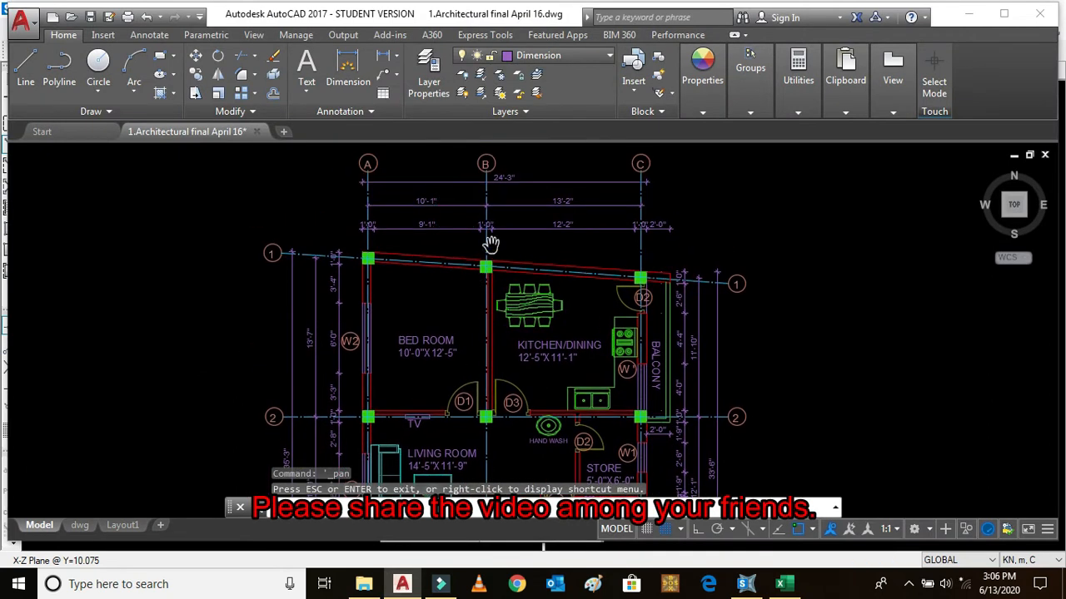
click(745, 584)
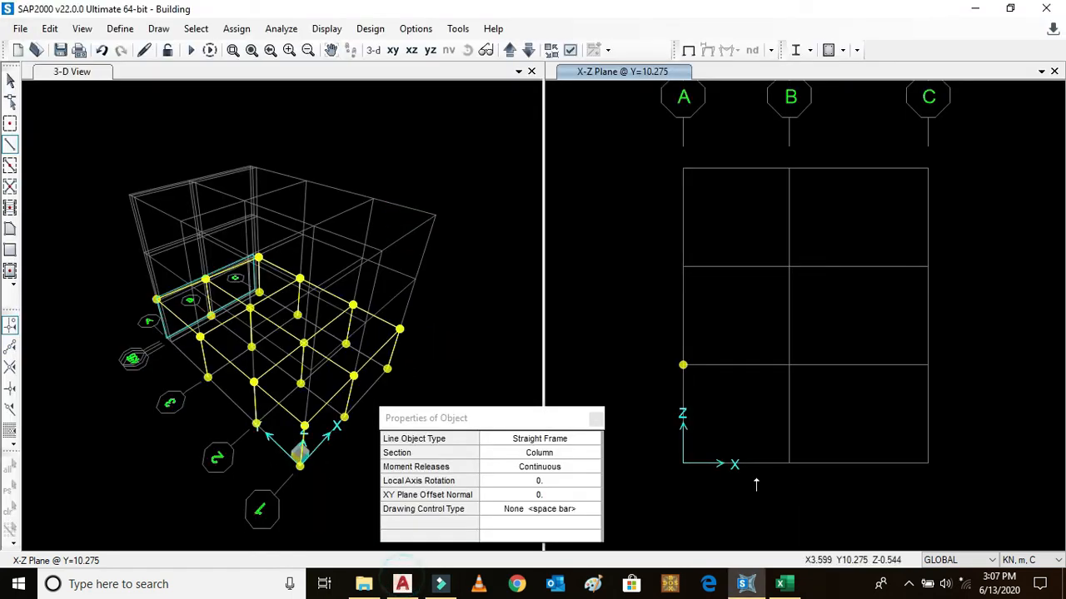
mouse_move(683, 364)
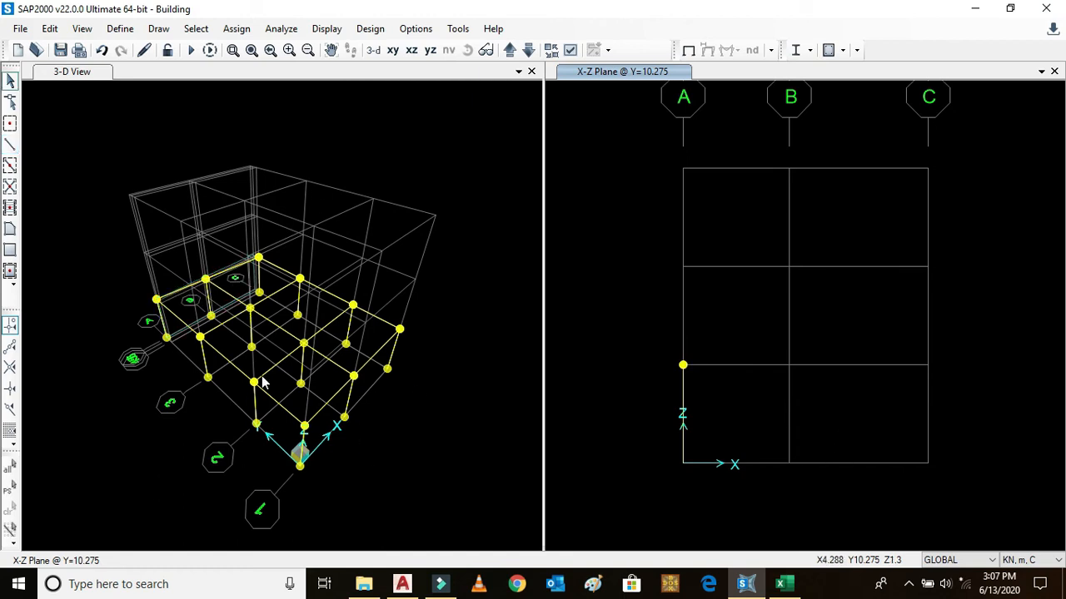
mouse_move(278, 410)
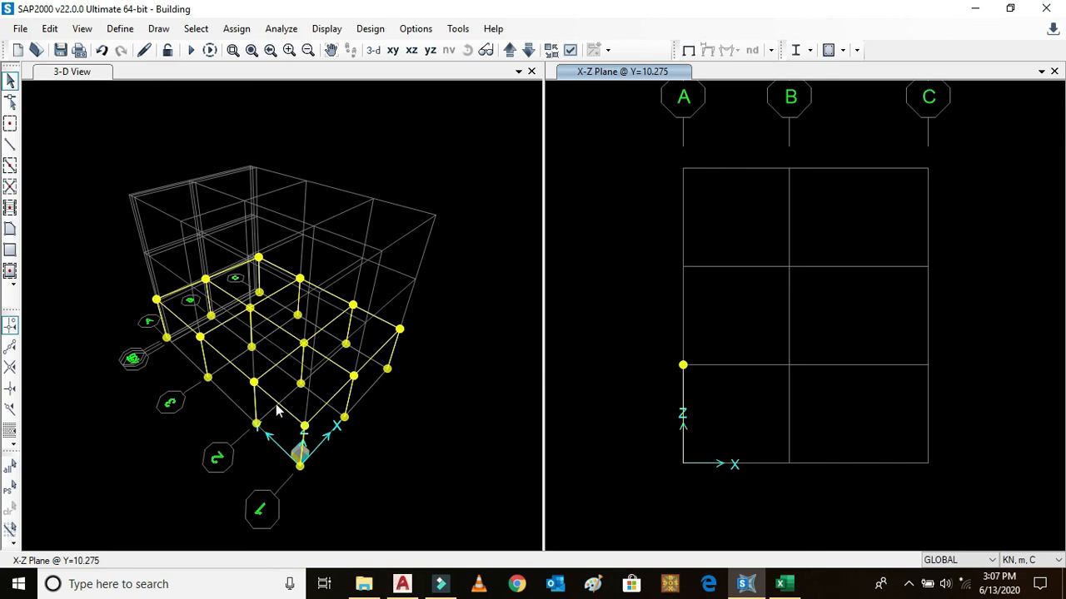
mouse_move(341, 346)
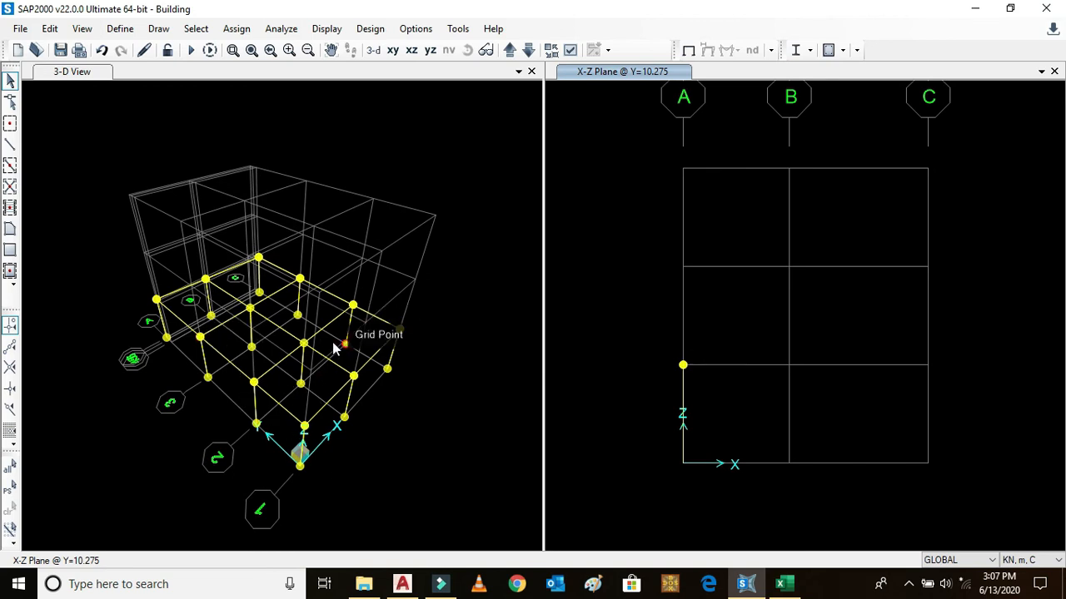
mouse_move(847, 313)
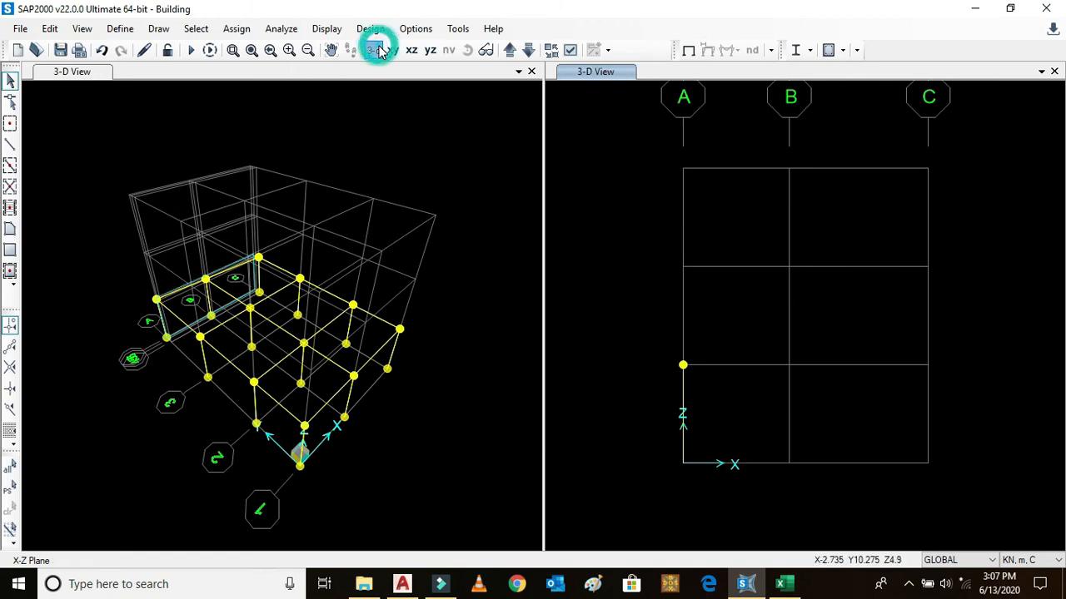
Show the right window as a 3-D view of the whole model.
click(374, 50)
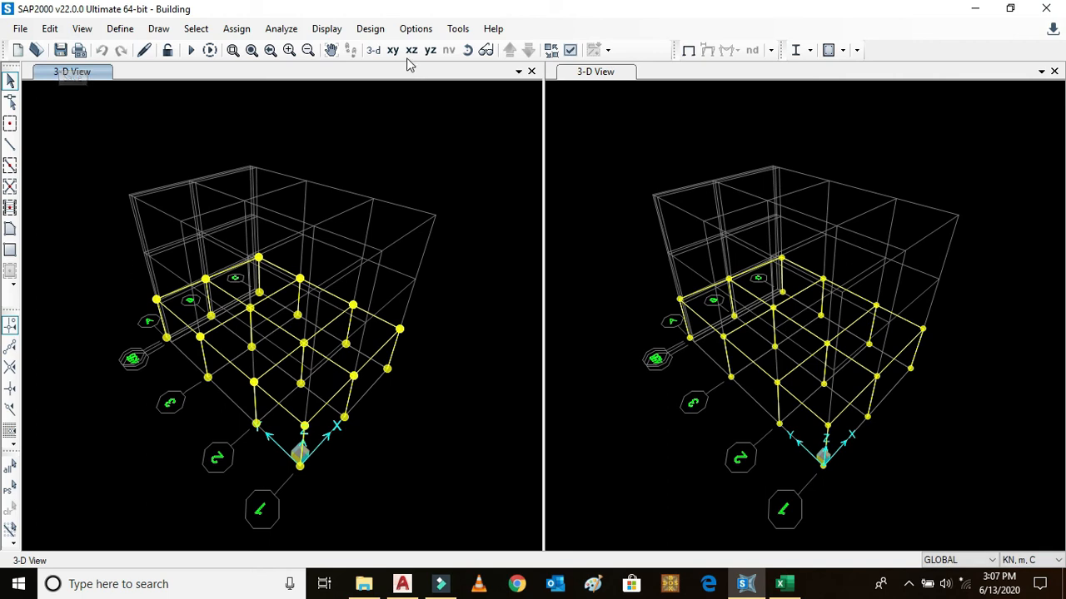
Show the Y=0 front elevation in the left view and confirm the first-story beam uses the Beam section.
click(412, 50)
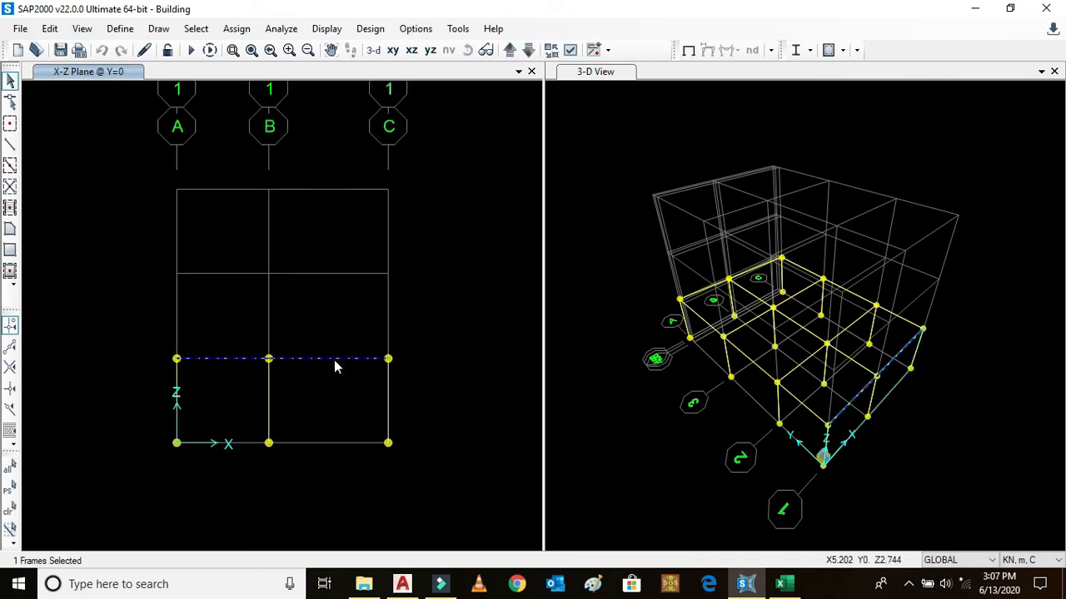
double_click(283, 358)
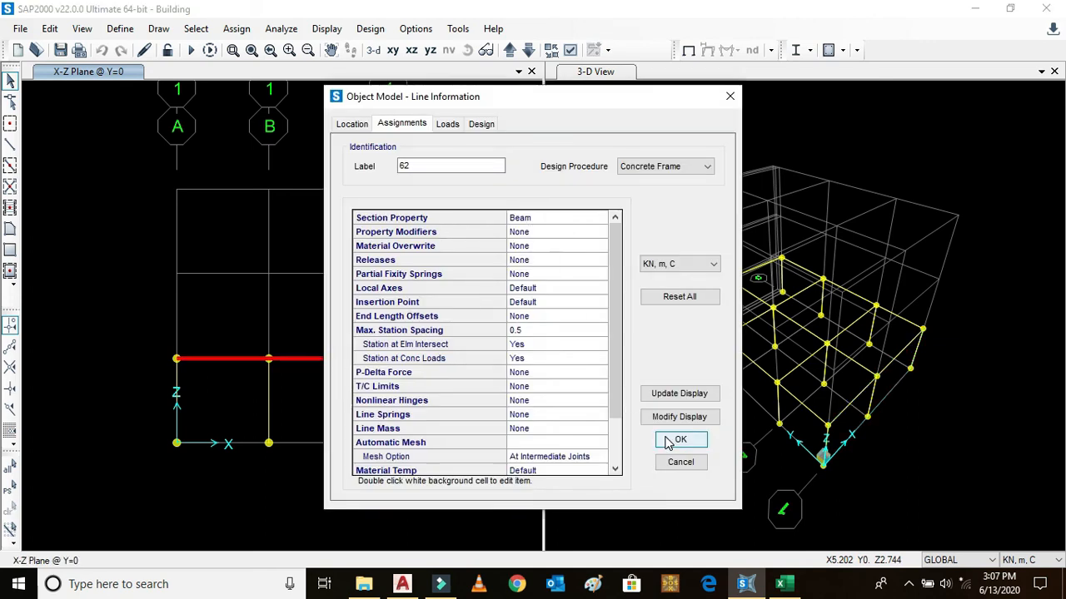
click(680, 440)
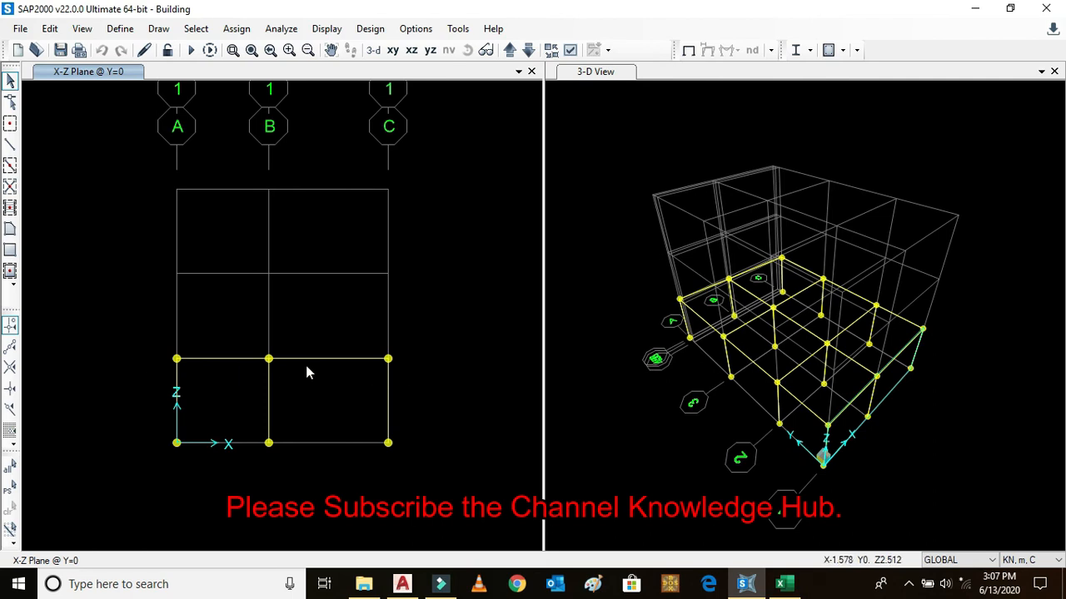
Confirm a column is assigned the Column section property.
click(387, 400)
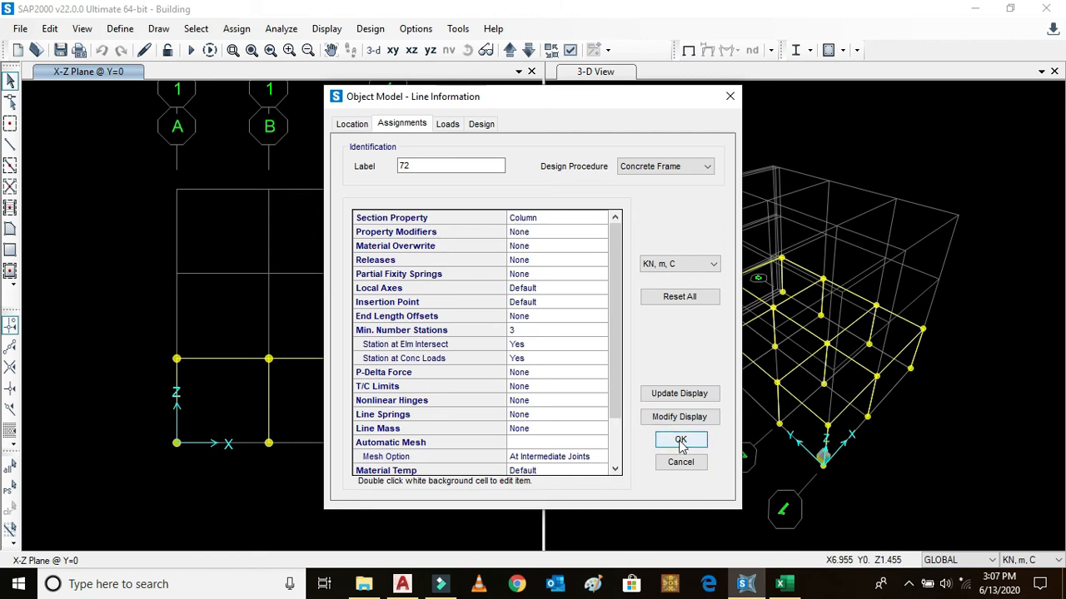
click(681, 439)
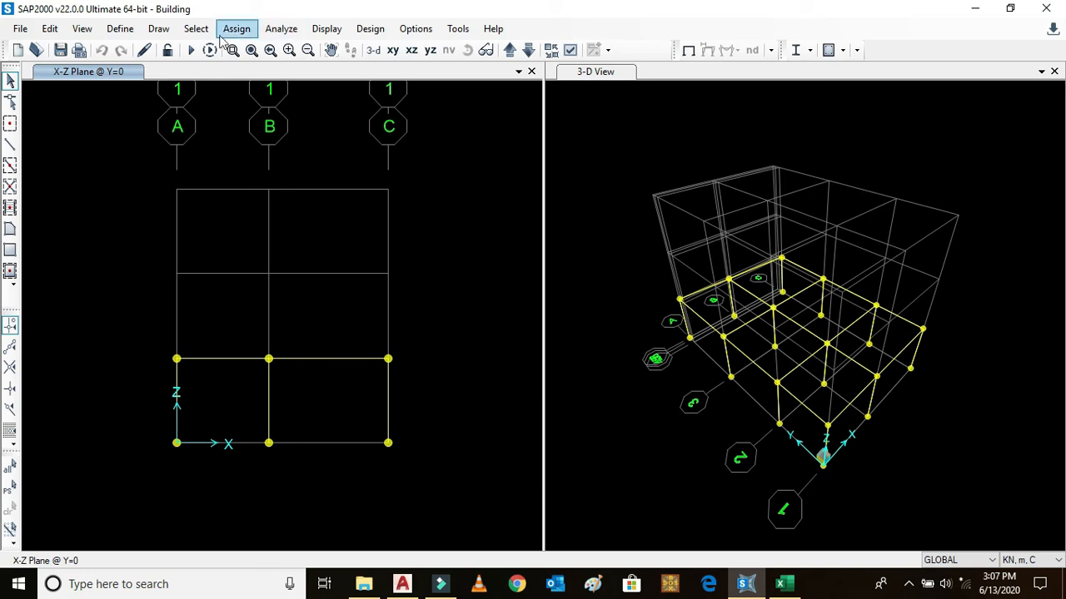
click(195, 29)
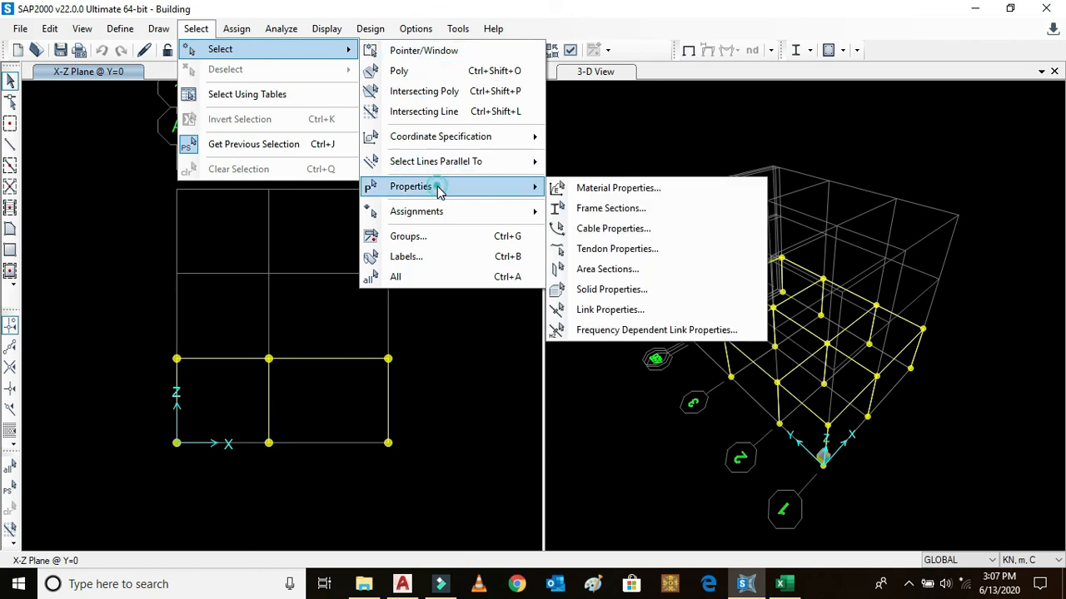
click(610, 208)
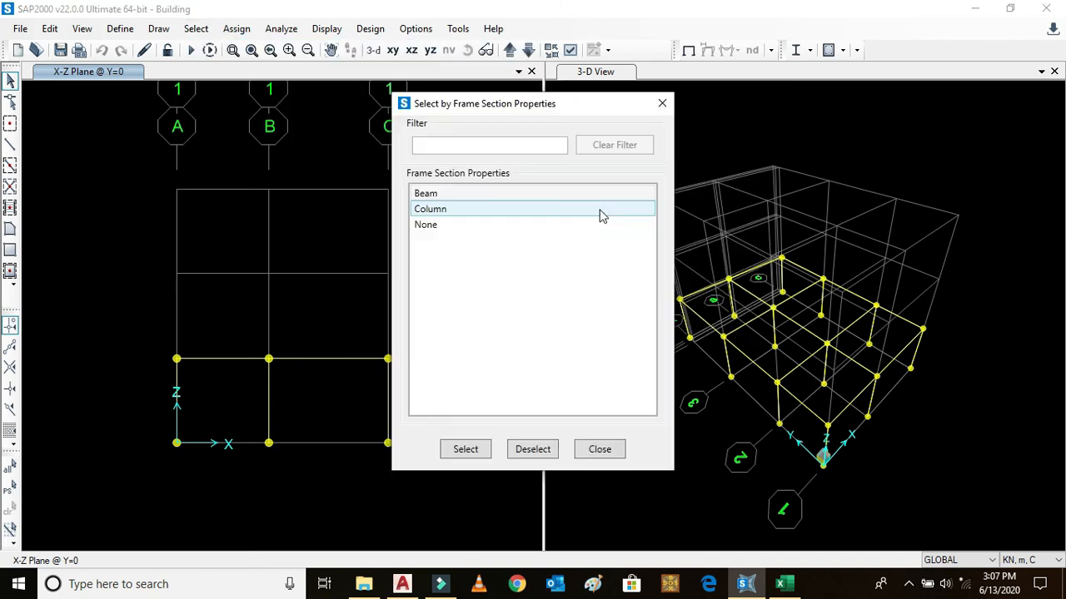
click(425, 194)
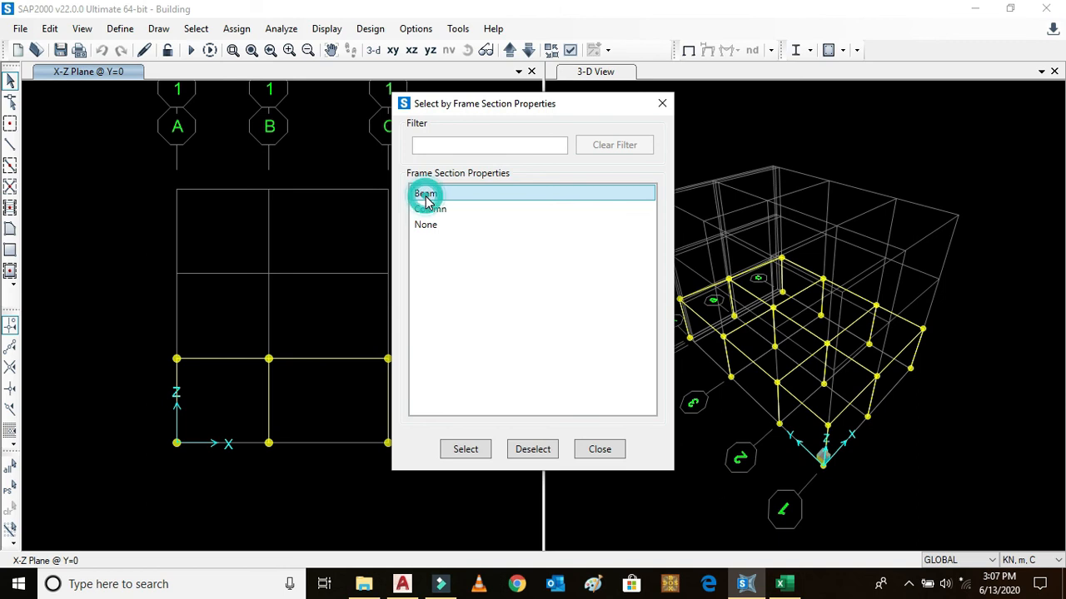
click(465, 448)
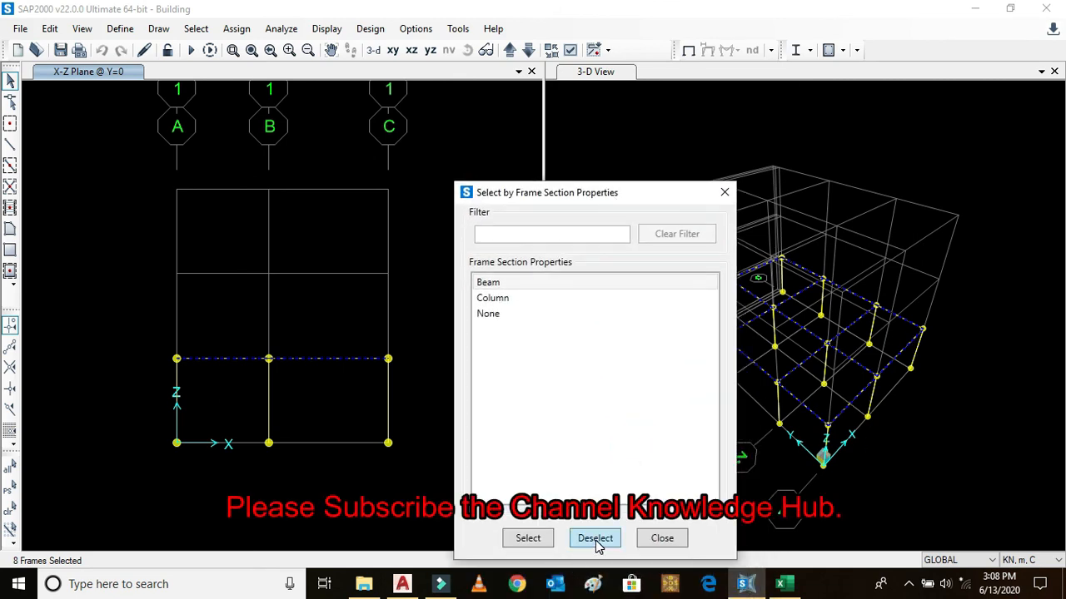
click(594, 538)
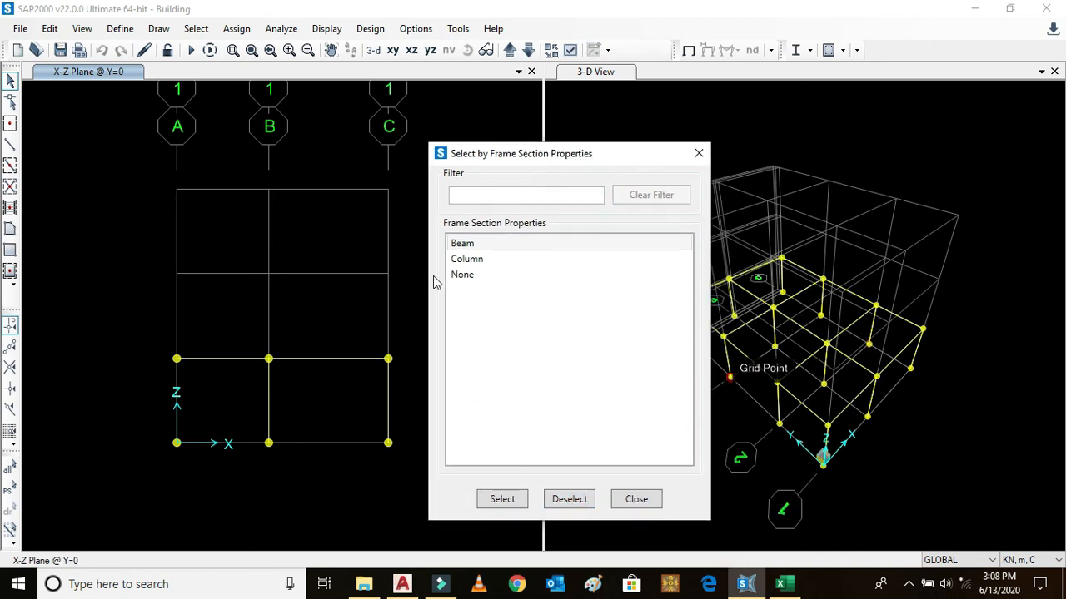
click(467, 259)
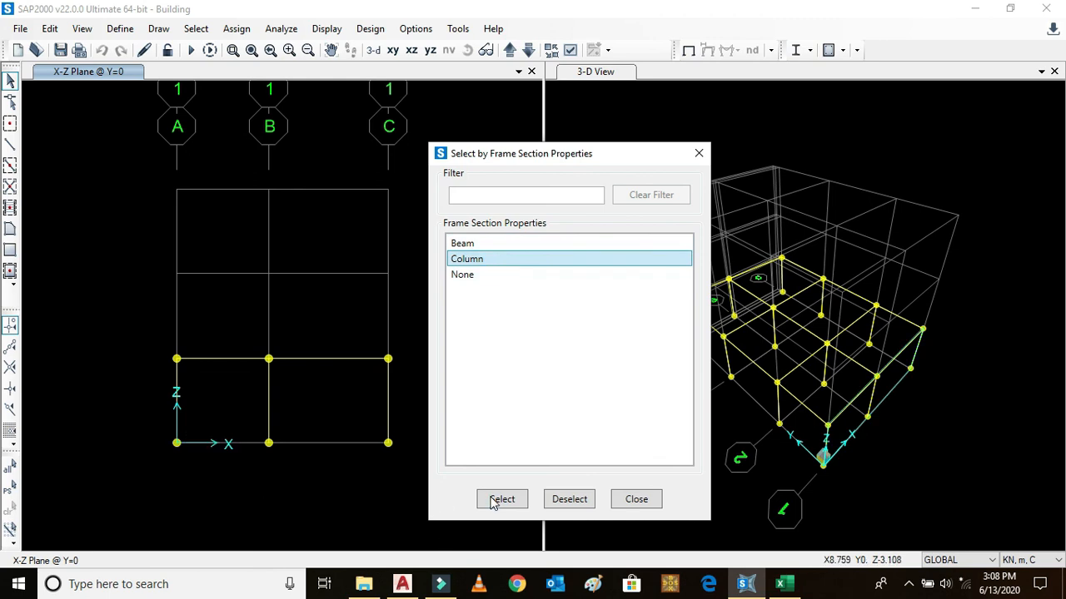
click(502, 499)
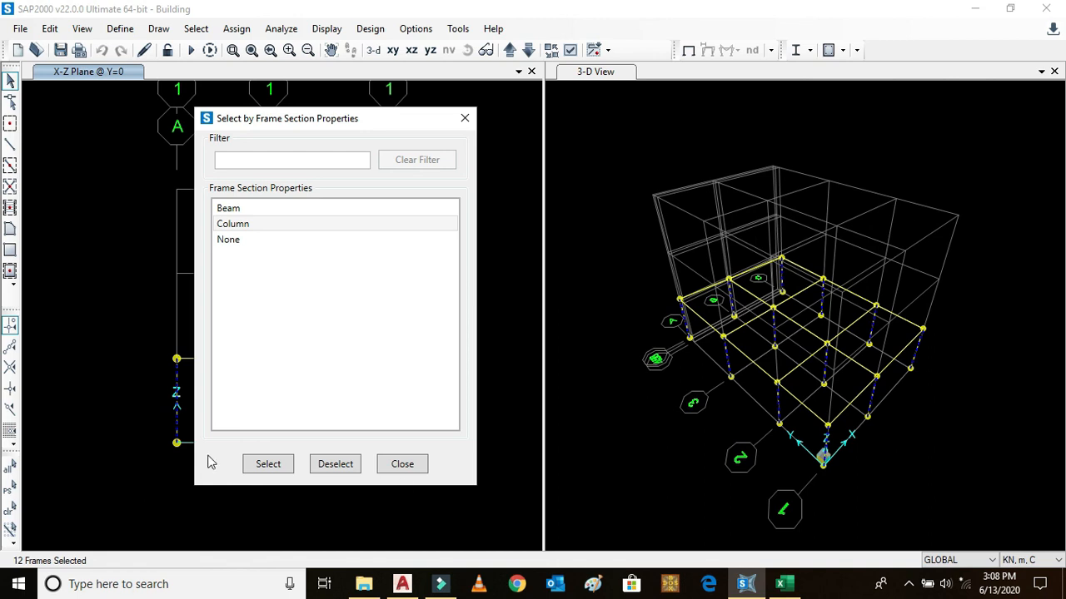
click(402, 464)
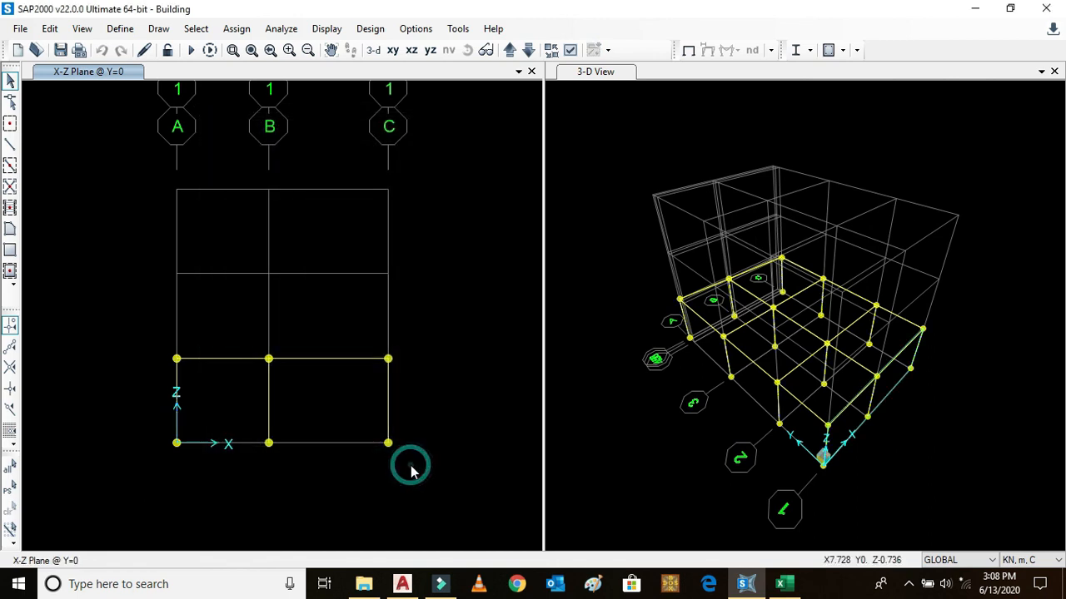